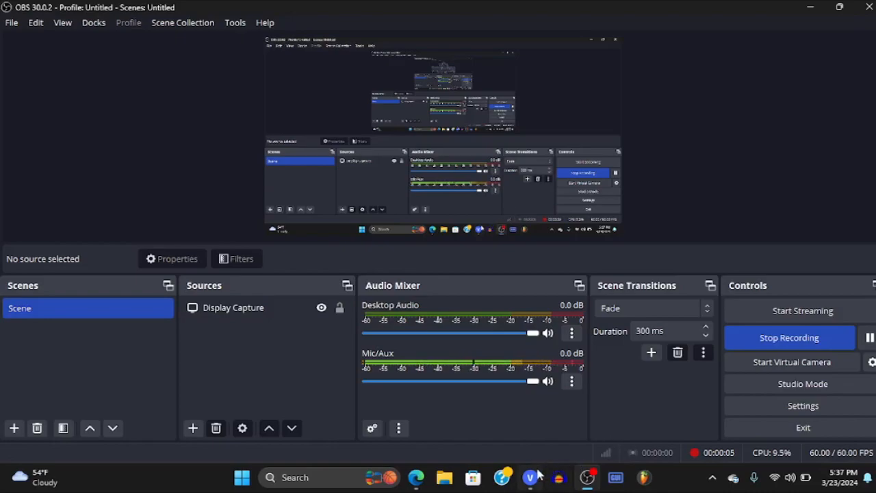
pyautogui.moveTo(531, 477)
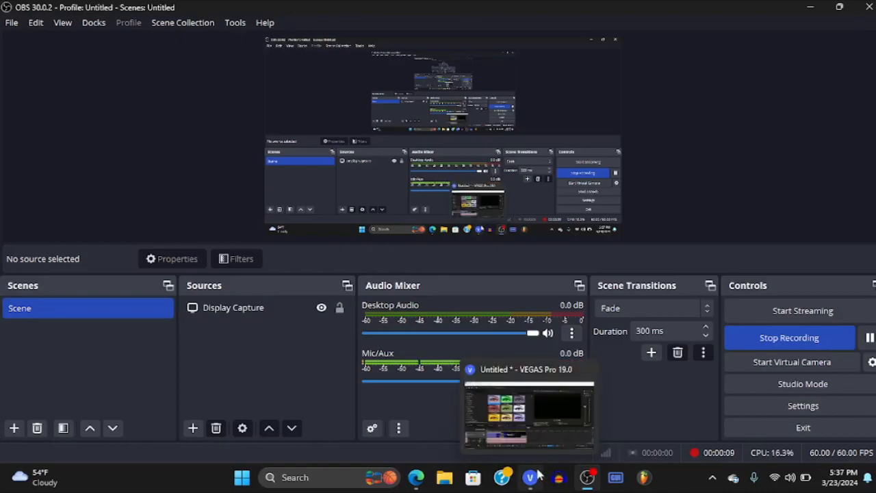
pyautogui.moveTo(685, 410)
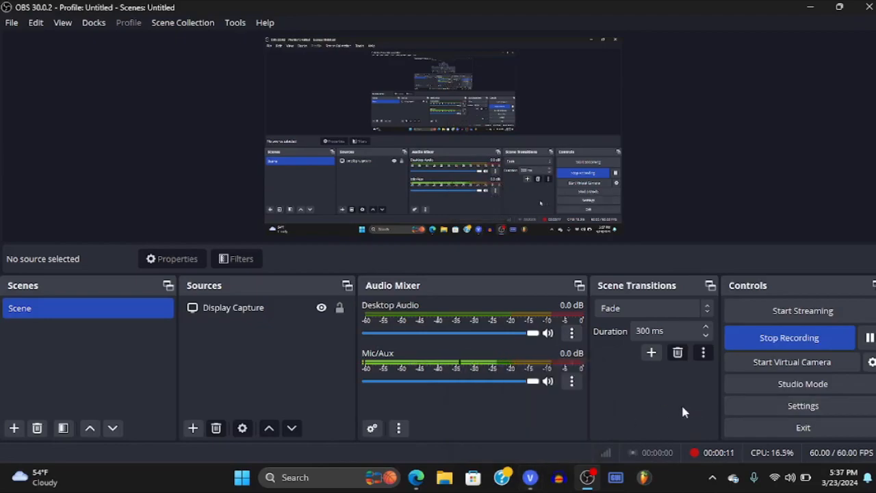
pyautogui.moveTo(530, 476)
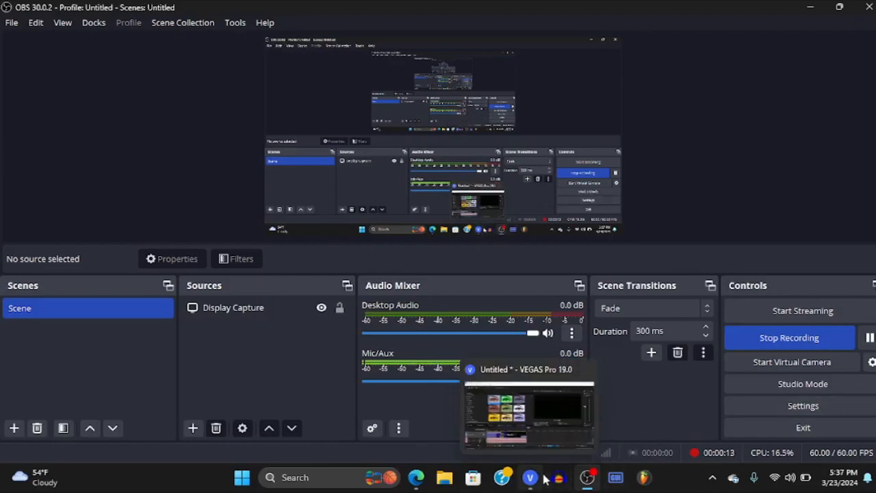
# Step: Switch to the VEGAS Pro project holding the effected Klasky Csupo clip
pyautogui.click(529, 404)
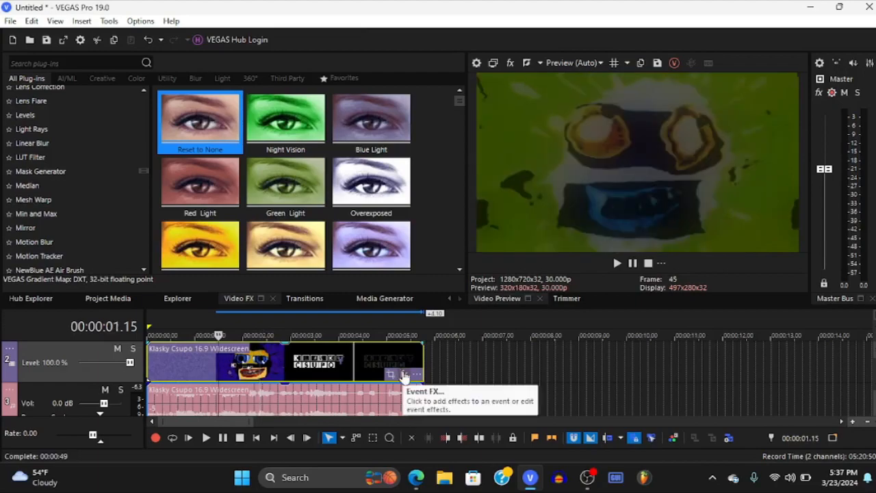
# Step: Review the TV Simulator and Brightness and Contrast settings in the clip's Event FX chain
pyautogui.click(405, 375)
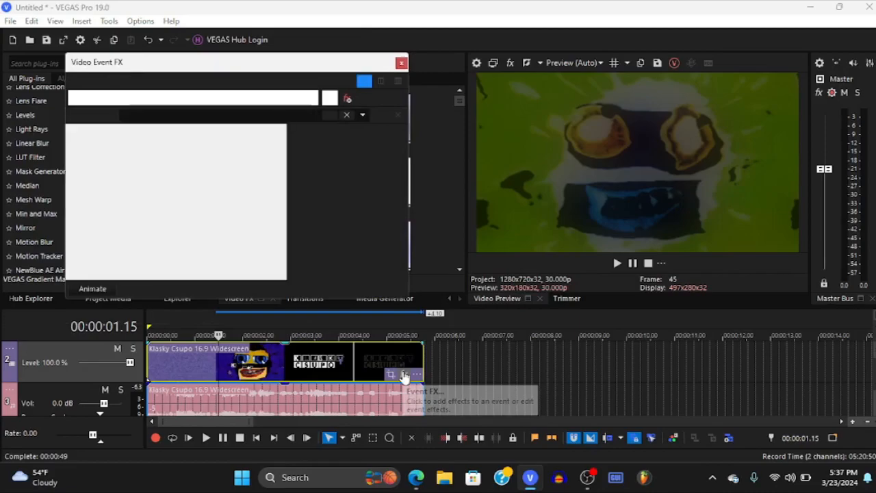
pyautogui.click(403, 375)
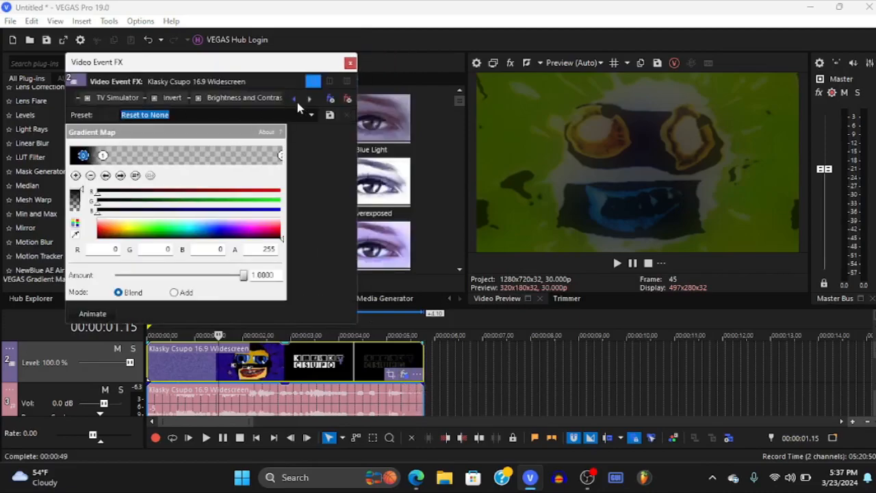
pyautogui.click(116, 97)
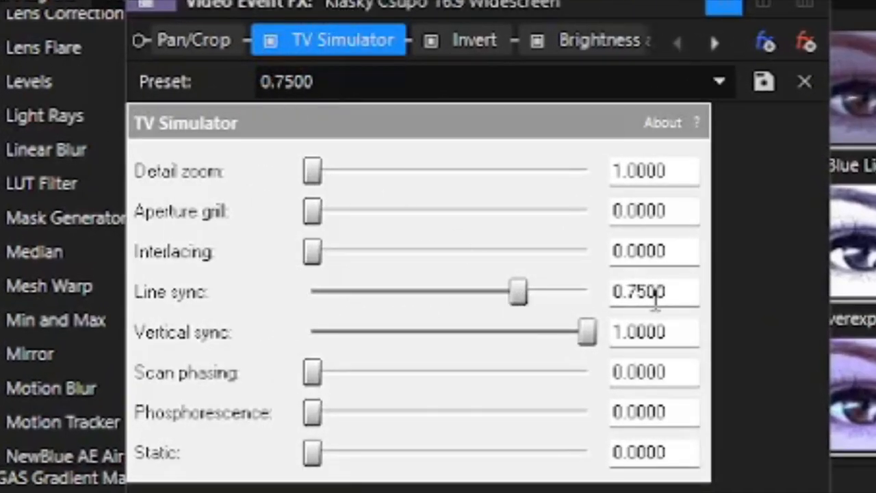
pyautogui.click(474, 38)
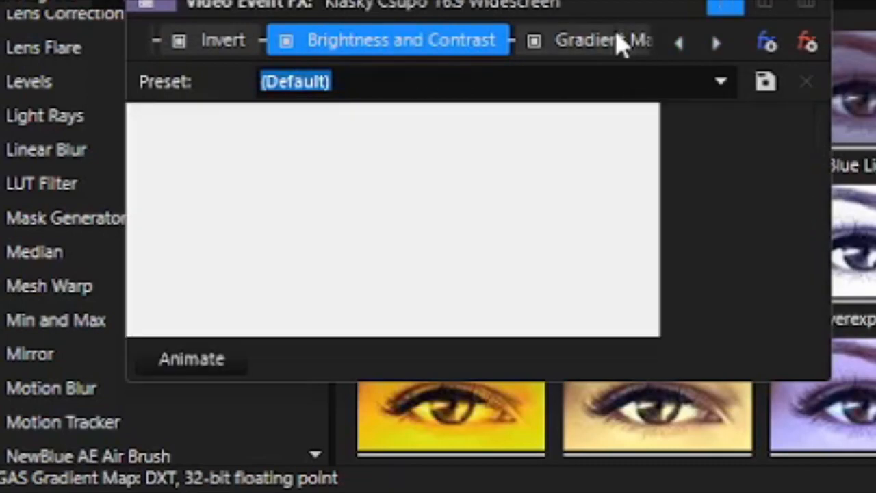
# Step: Inspect the Gradient Map effect and one of its colour stops
pyautogui.click(596, 38)
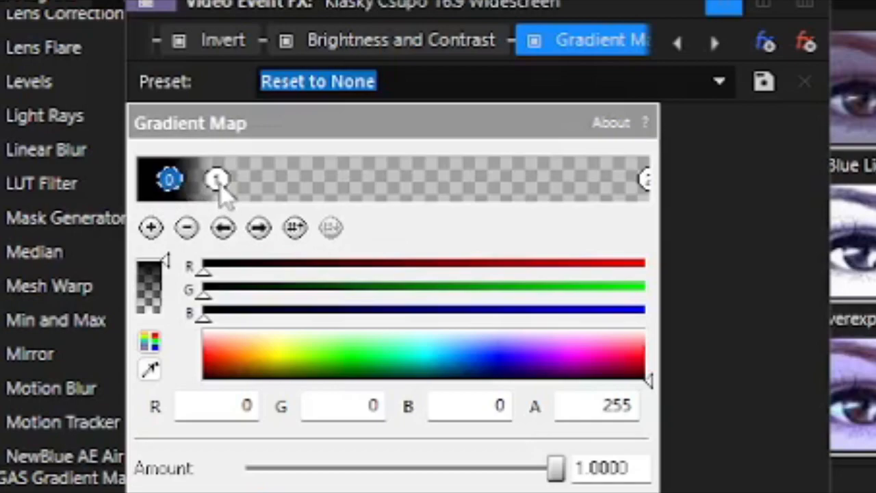
pyautogui.click(216, 178)
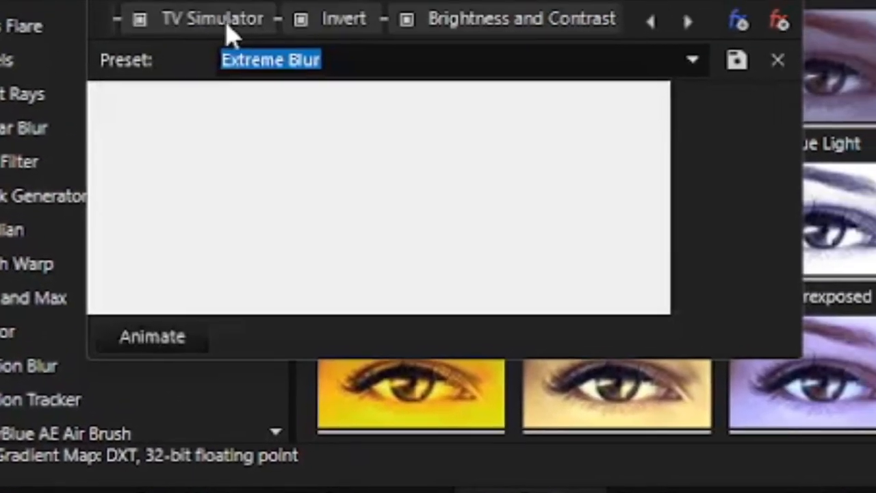
# Step: Check the top layer's TV Simulator and Gaussian Blur (Extreme Blur preset), then close Video Event FX
pyautogui.click(213, 19)
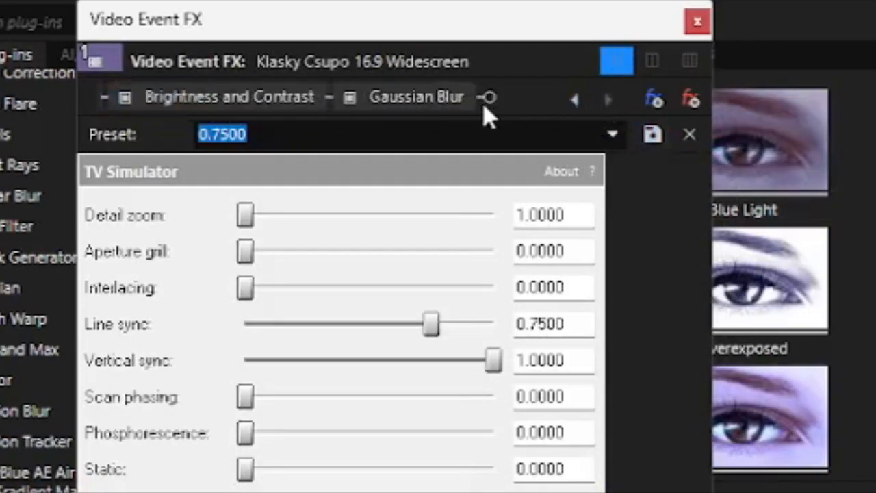
pyautogui.click(416, 96)
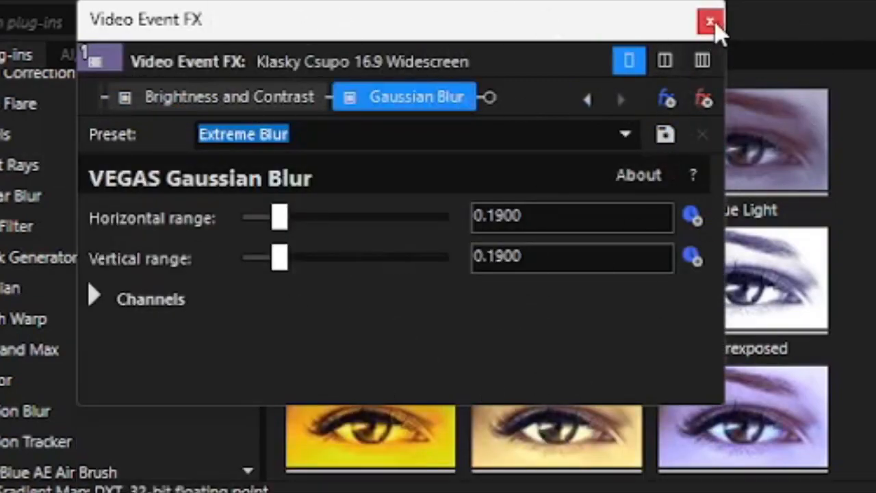
pyautogui.click(710, 19)
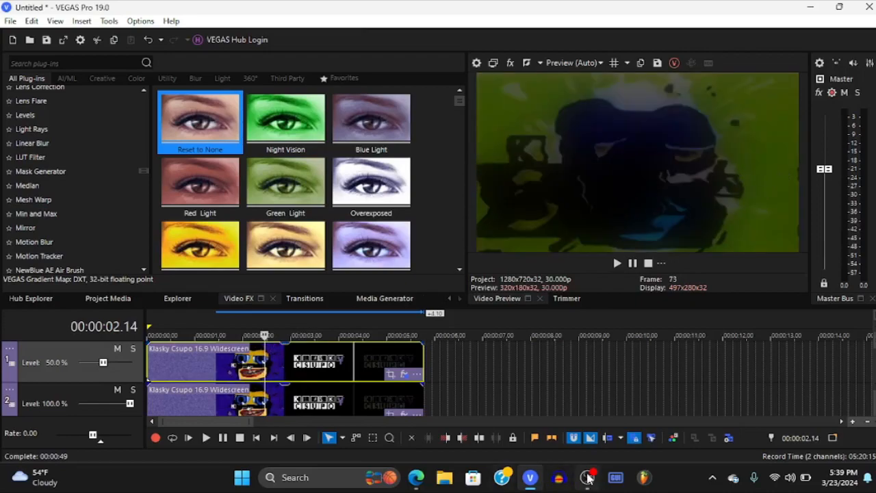
# Step: Switch back to OBS Studio with the recording still running
pyautogui.click(586, 477)
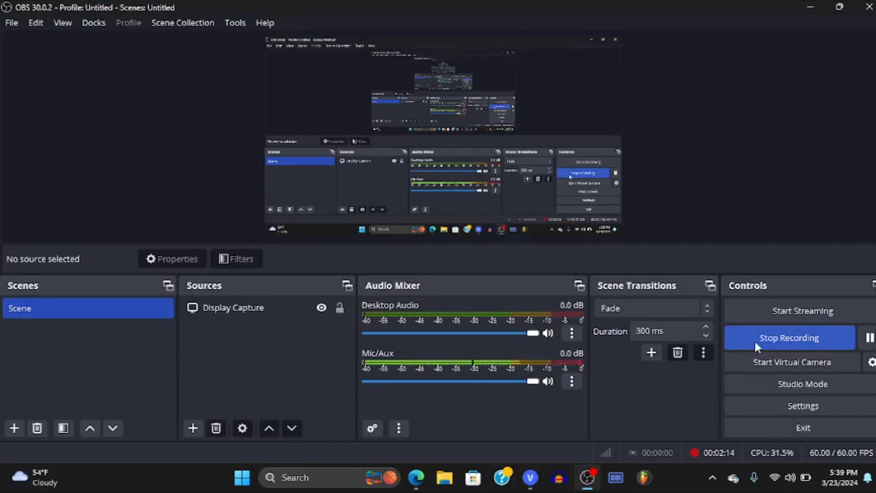
pyautogui.moveTo(660, 142)
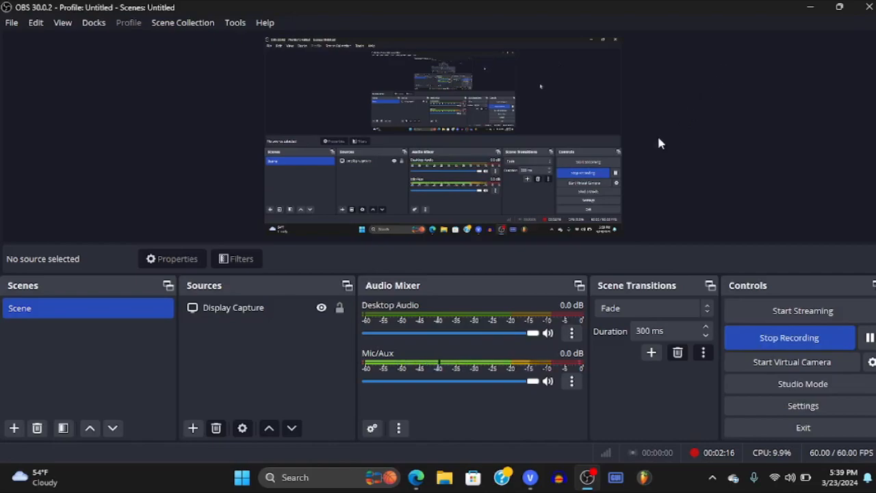
pyautogui.moveTo(705, 151)
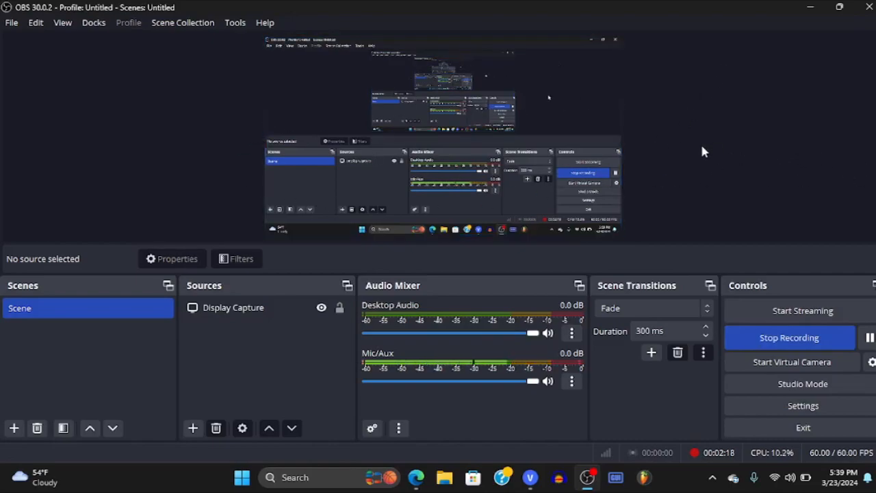
pyautogui.moveTo(655, 417)
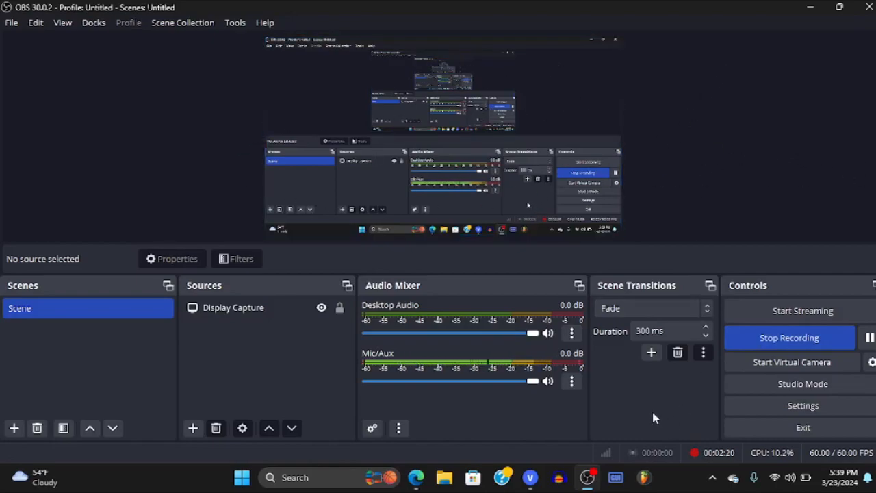